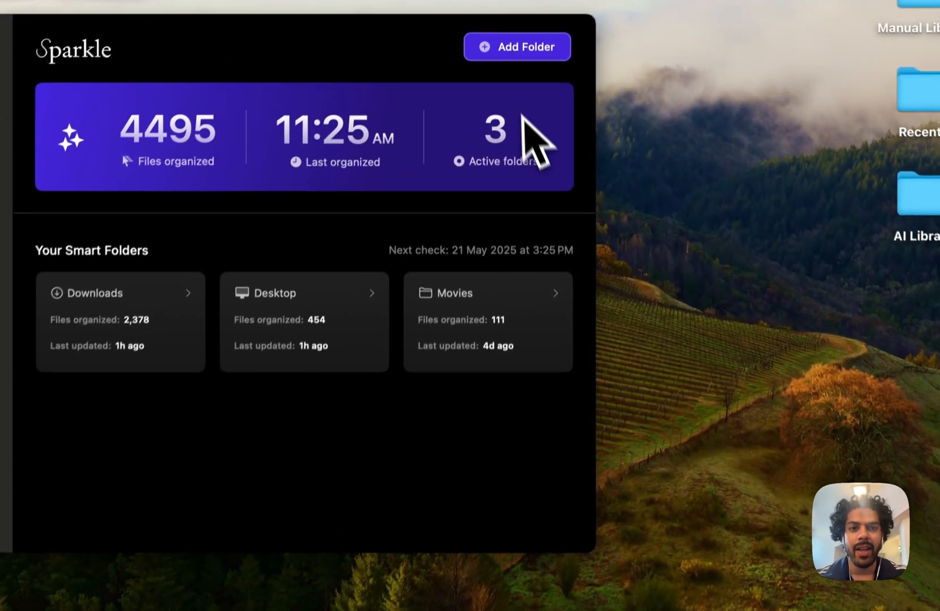
- Begin adding a new smart folder, bringing up the folder chooser on Desktop
{"action": "left_click", "coordinate": [516, 46]}
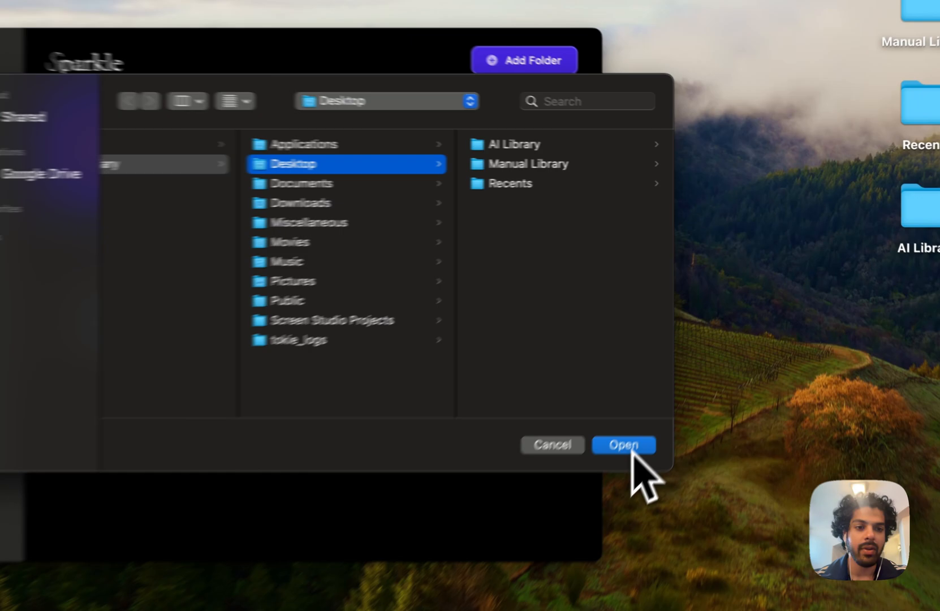
- Dismiss the folder chooser, returning to the dashboard with Downloads, Desktop and Movies
{"action": "left_click", "coordinate": [622, 444]}
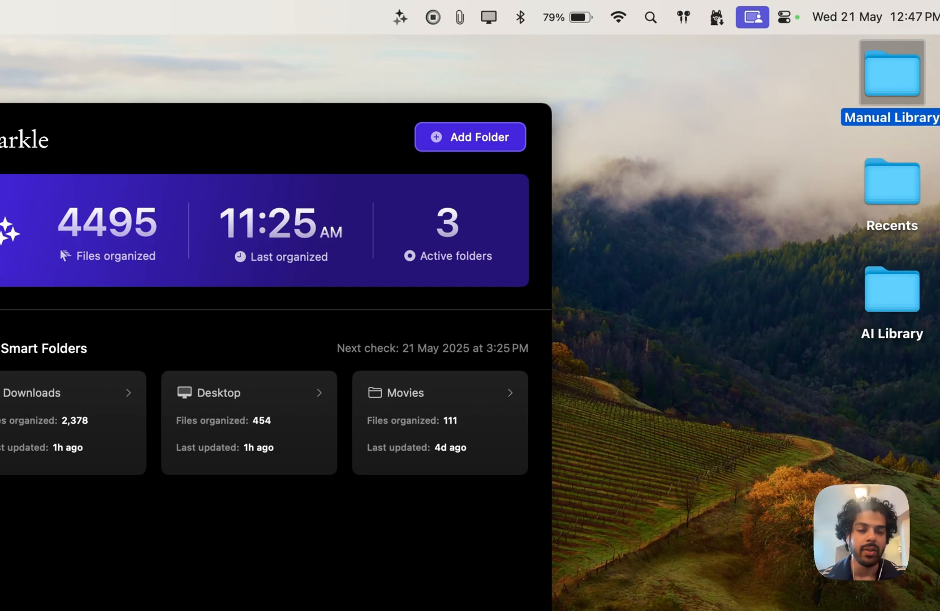
- Show the Desktop library's Recents folder with its seven screenshots and images in Finder
{"action": "double_click", "coordinate": [892, 78]}
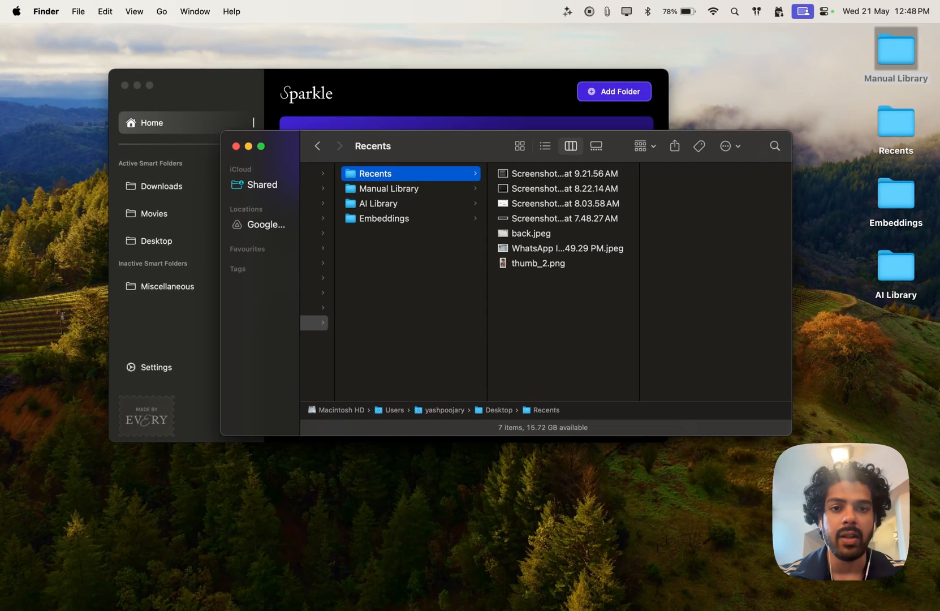
- Browse the AI Library's category folders down to the Images files
{"action": "left_click", "coordinate": [378, 204]}
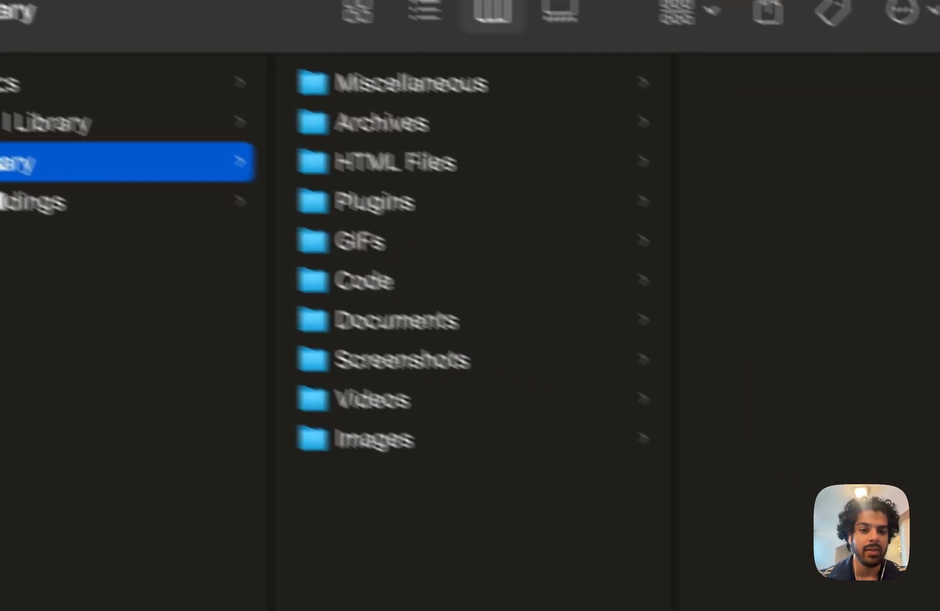
{"action": "left_click", "coordinate": [375, 432]}
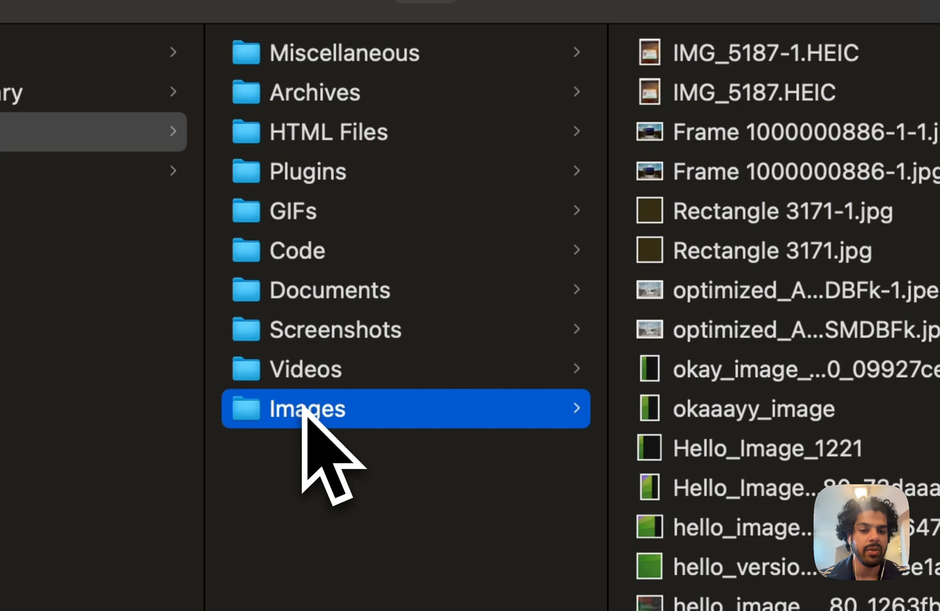
- Review the Desktop smart folder's change log, then Sparkle's settings with the 5-hour check interval
{"action": "left_click", "coordinate": [304, 369]}
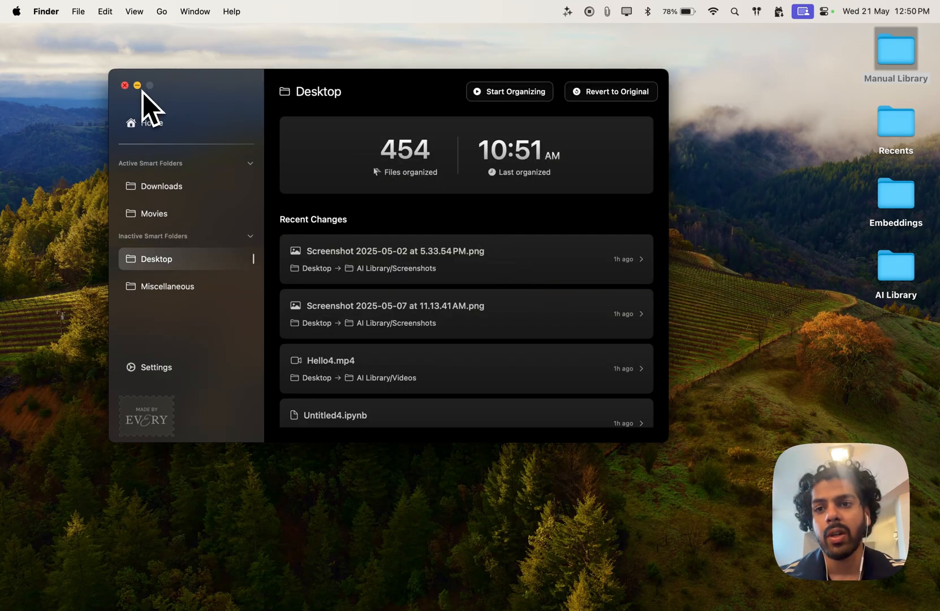
{"action": "left_click", "coordinate": [126, 84]}
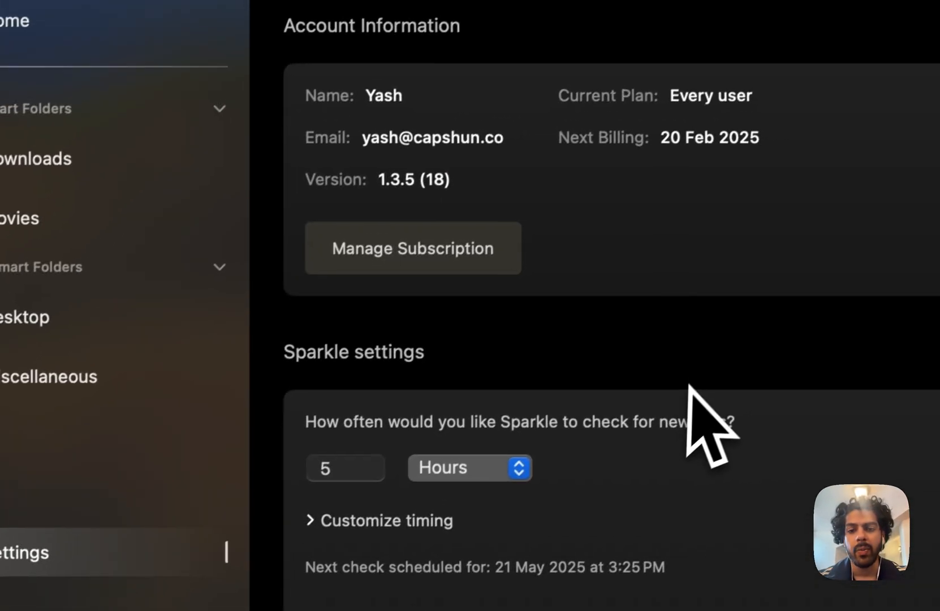
{"action": "scroll", "scroll_direction": "down", "scroll_amount": 3}
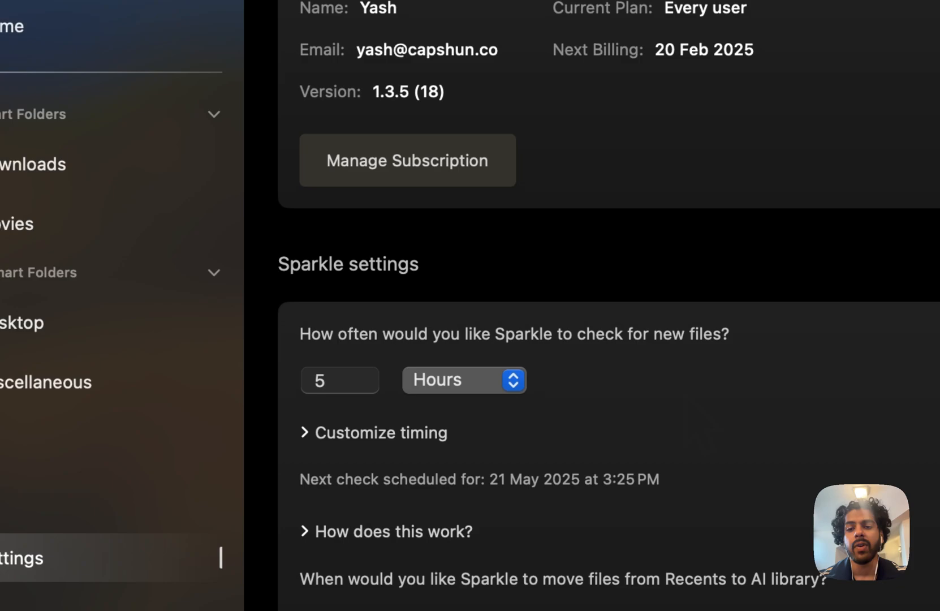